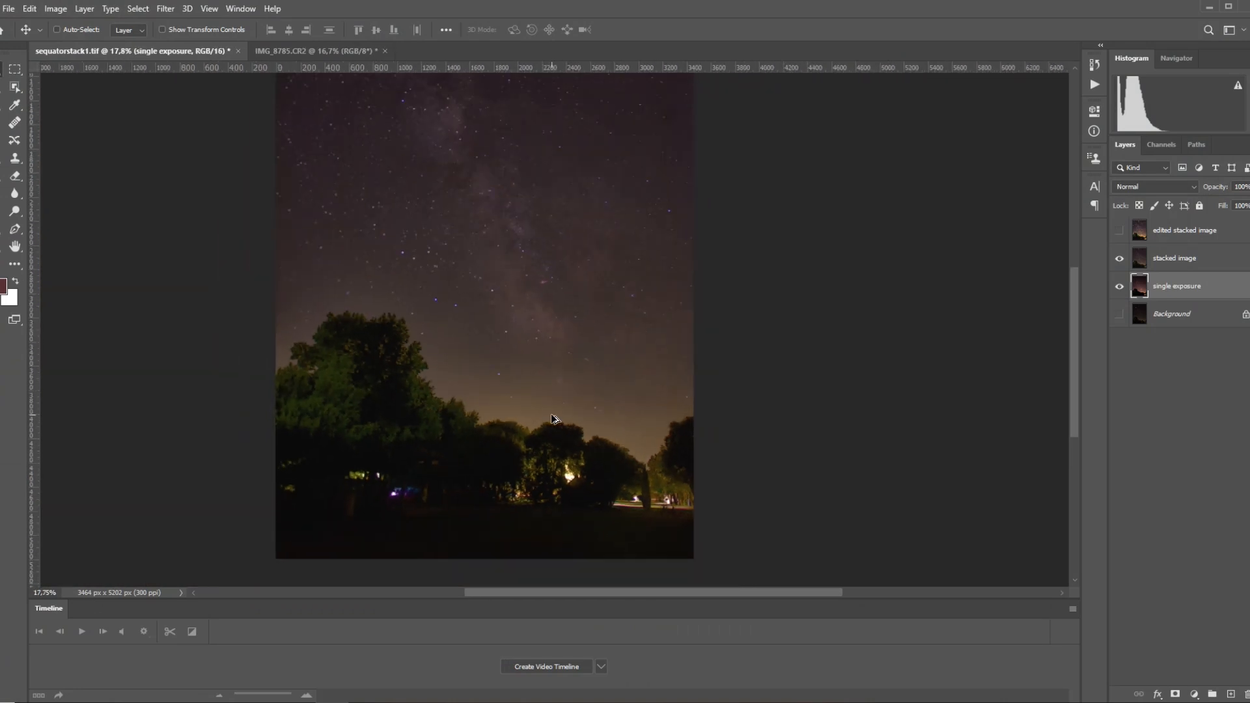
Toggle 'stacked image' visibility to compare it with the single exposure, then show 'edited stacked image'
{"action": "left_click", "coordinate": [1119, 259]}
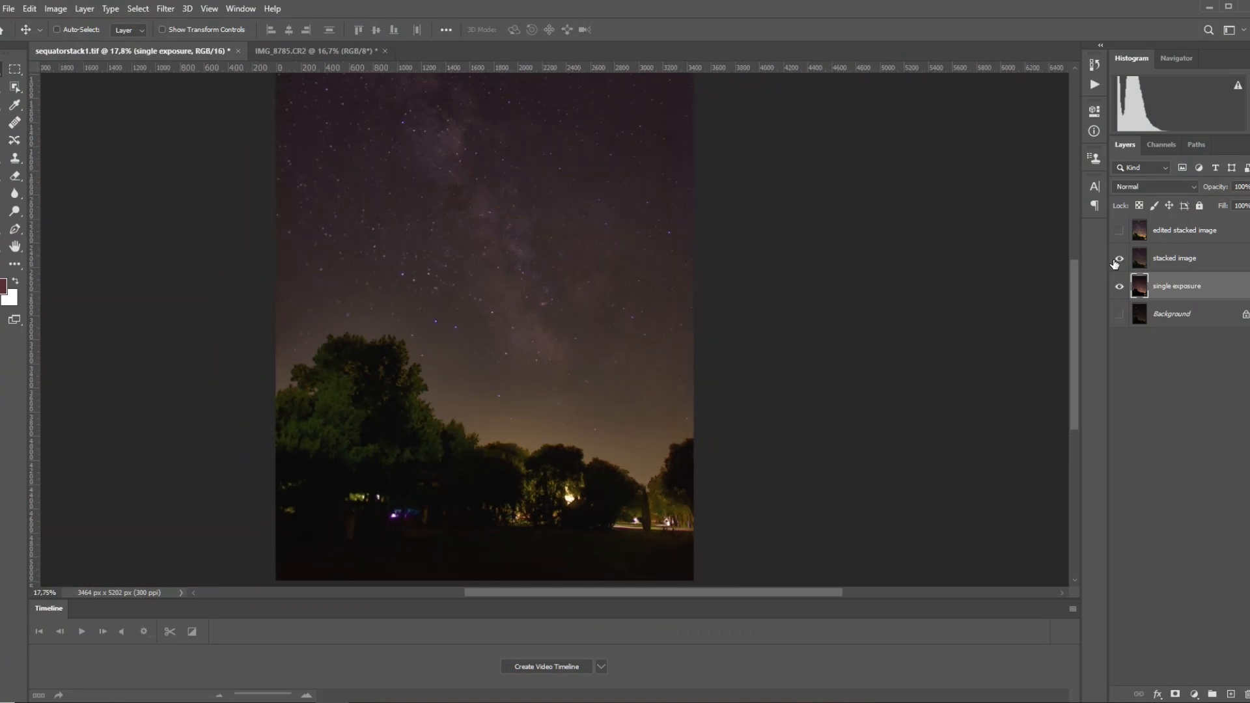
{"action": "mouse_move", "coordinate": [1117, 263]}
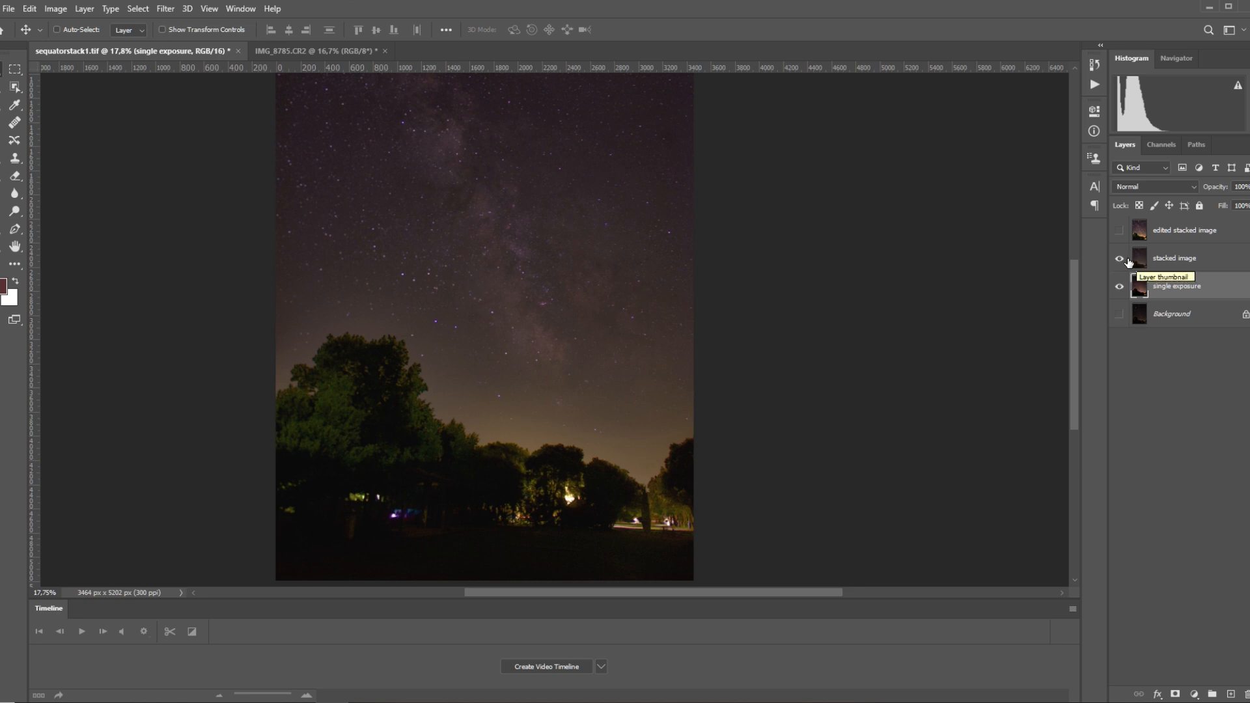
{"action": "left_click", "coordinate": [1119, 258]}
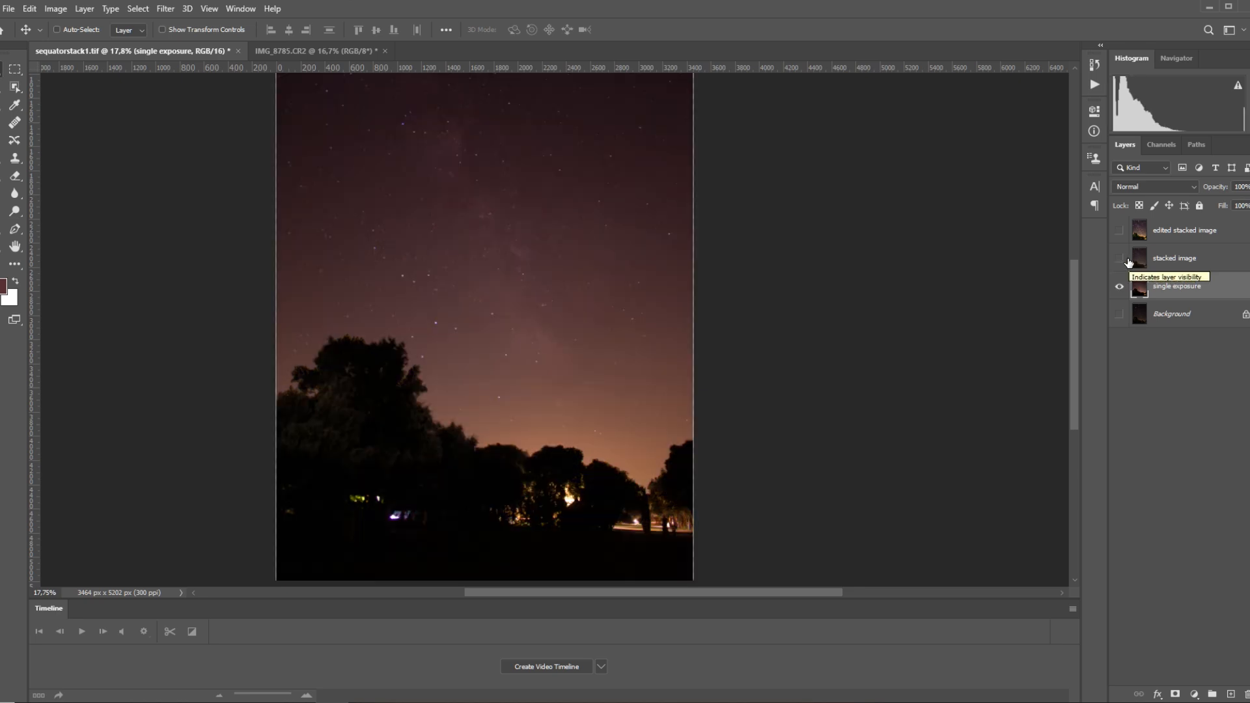
{"action": "left_click", "coordinate": [1119, 263]}
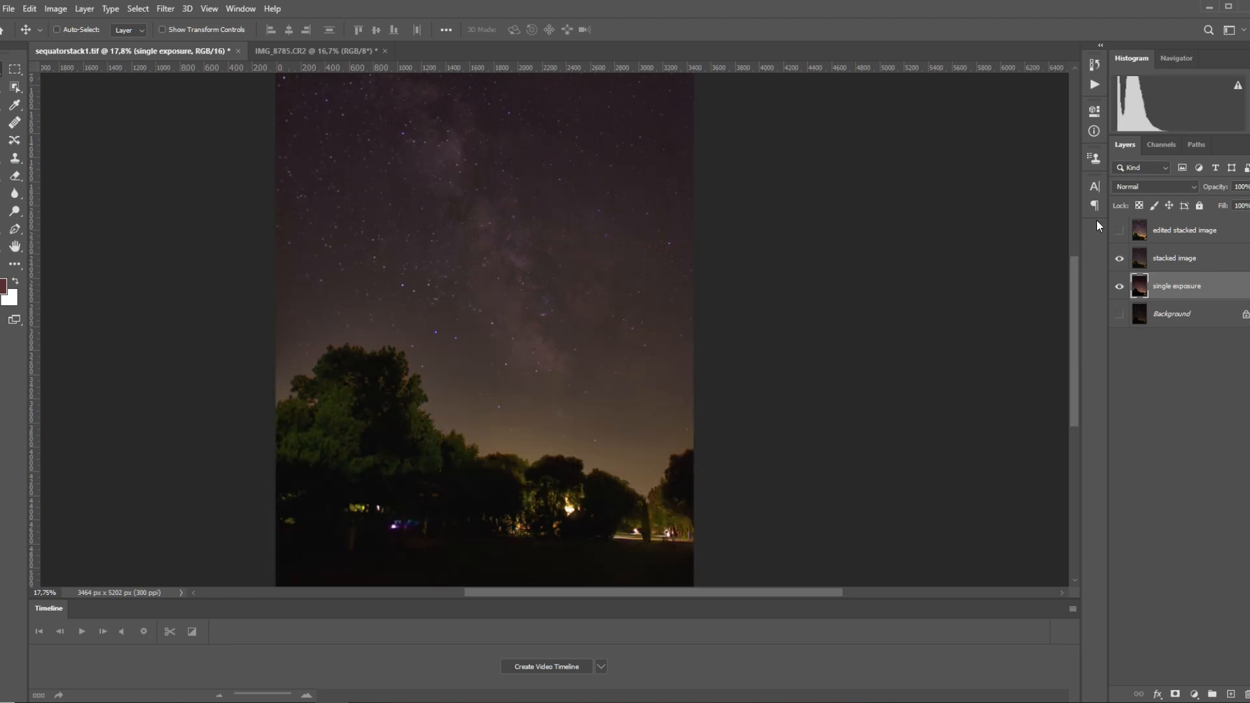
{"action": "left_click", "coordinate": [1119, 232]}
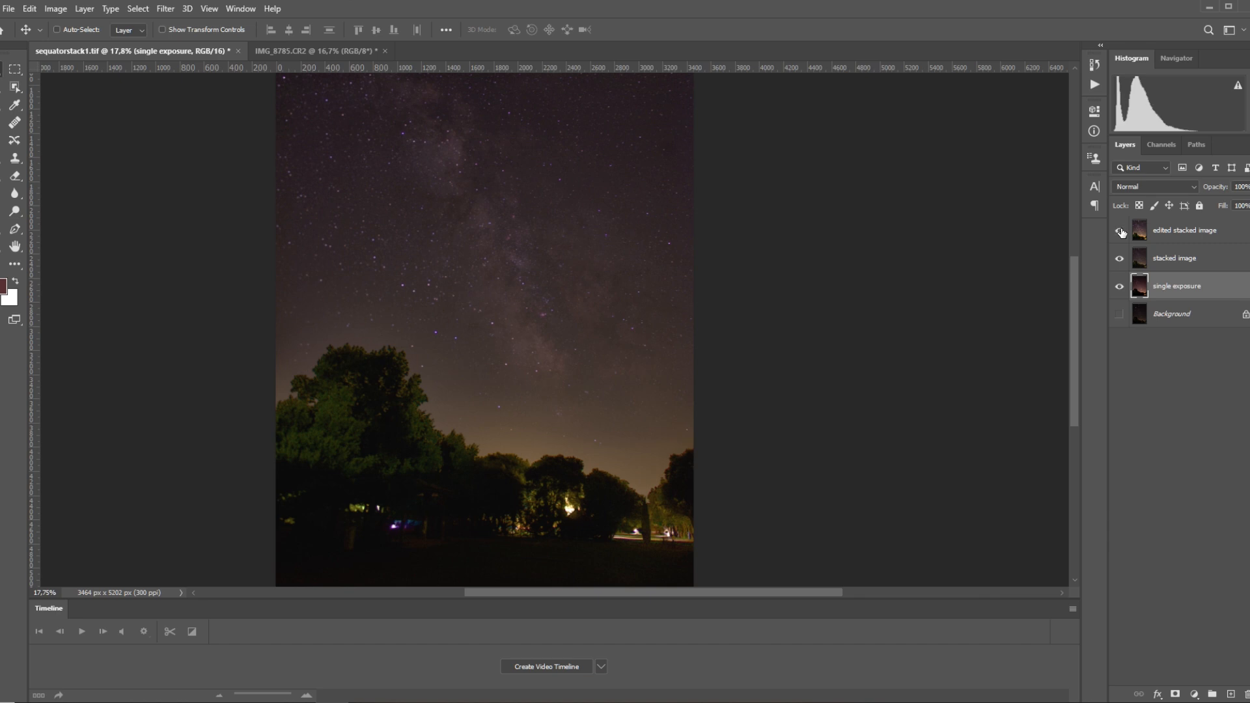
{"action": "left_click", "coordinate": [1119, 232]}
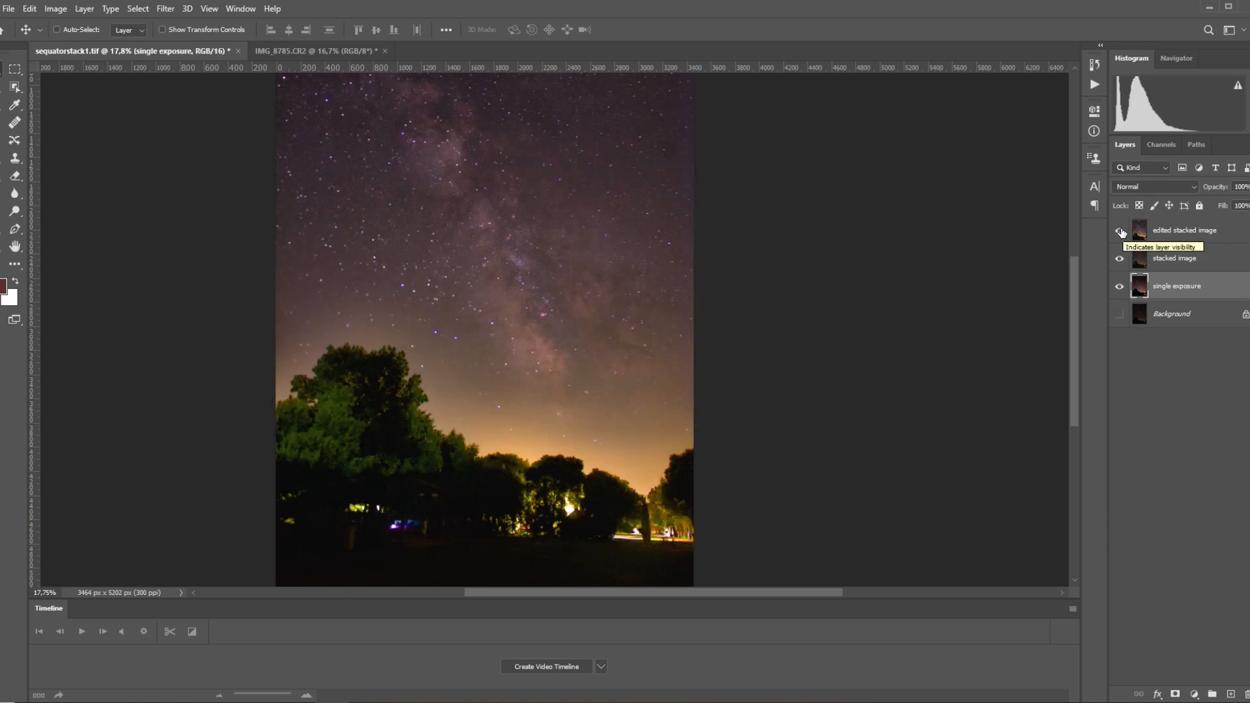